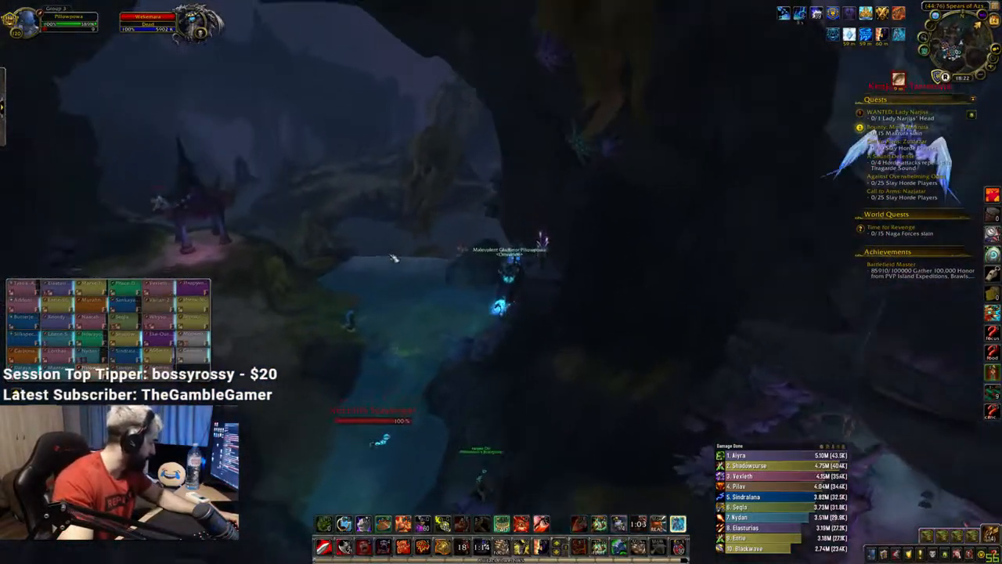
Mount up and fly the warrior out of the Spears of Azshara cavern into Coral Forest.
key("m")
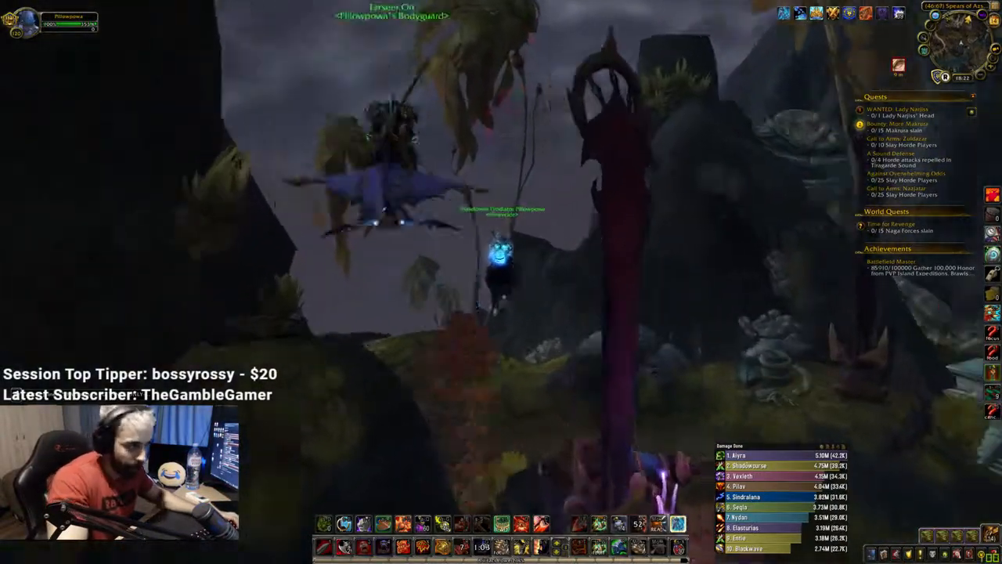
key("m")
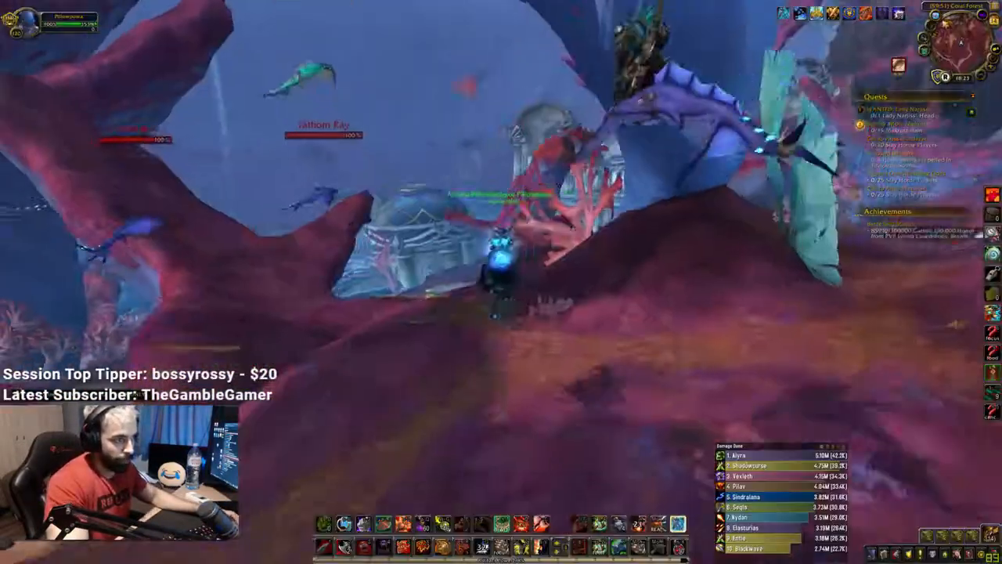
Fly down into Deepcoil Tunnel with Deepcoil Experiments and Deepcoil Cleansing quests active.
key("m")
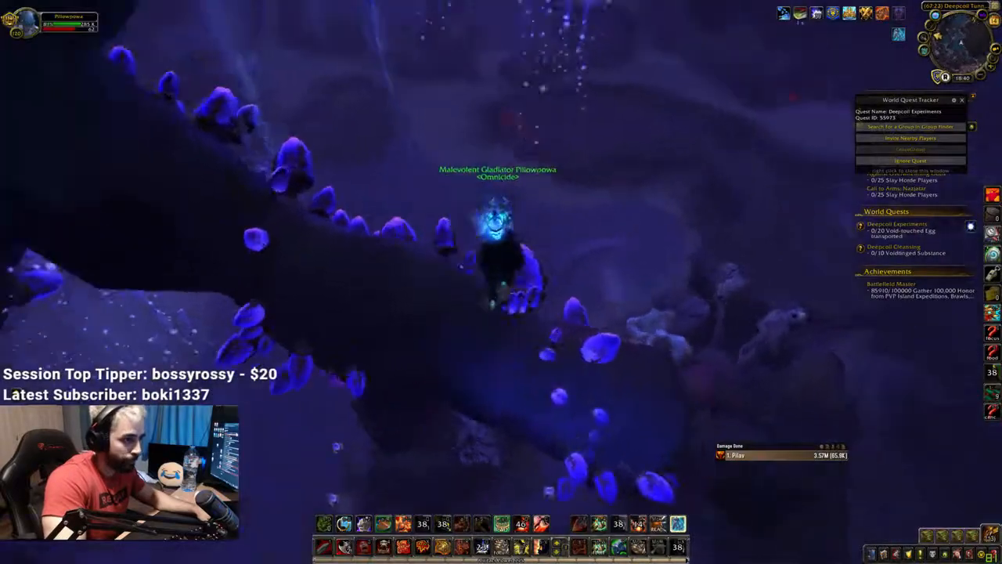
Engage the Horde shaman and earth elemental, then close the Character info window.
key("m")
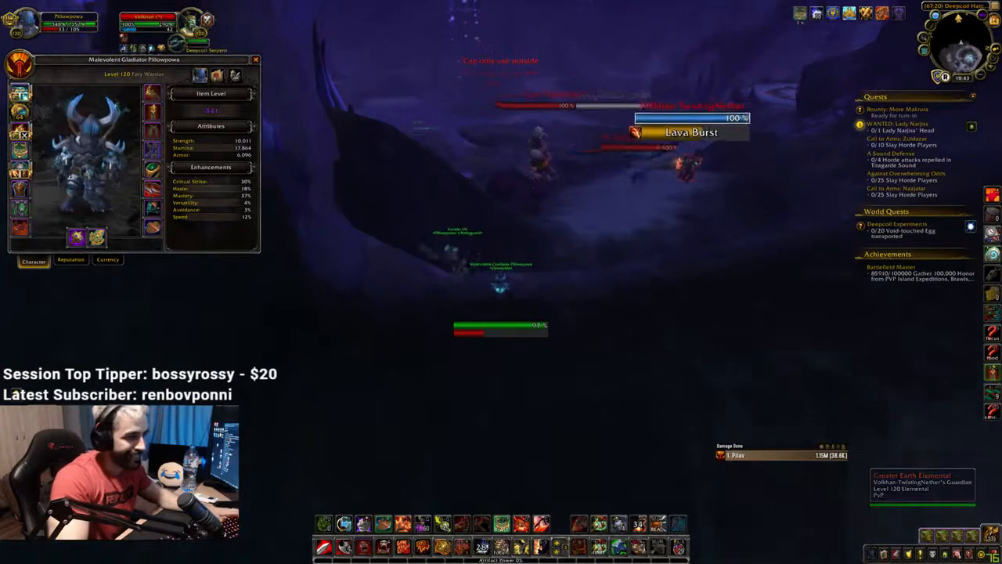
left_click(255, 60)
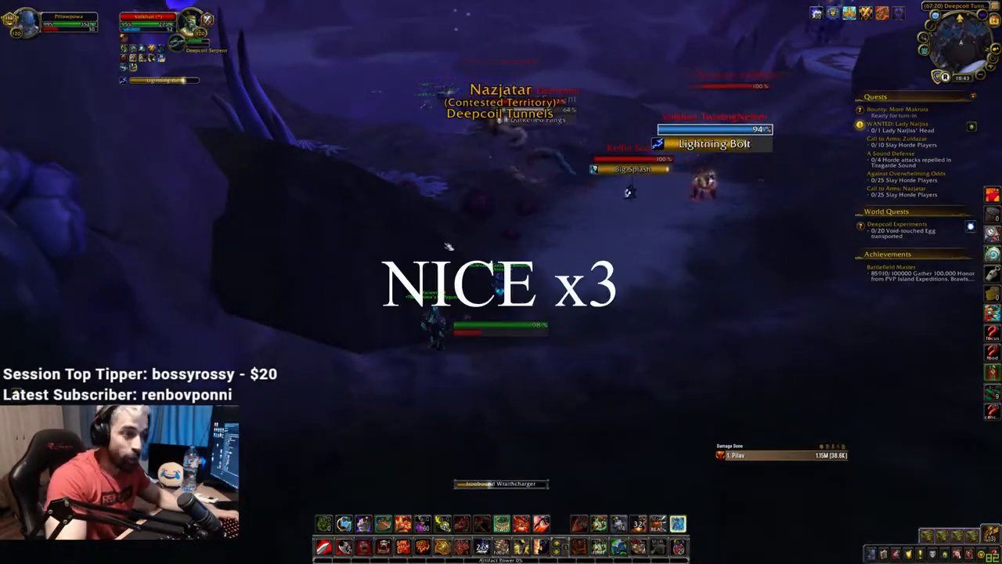